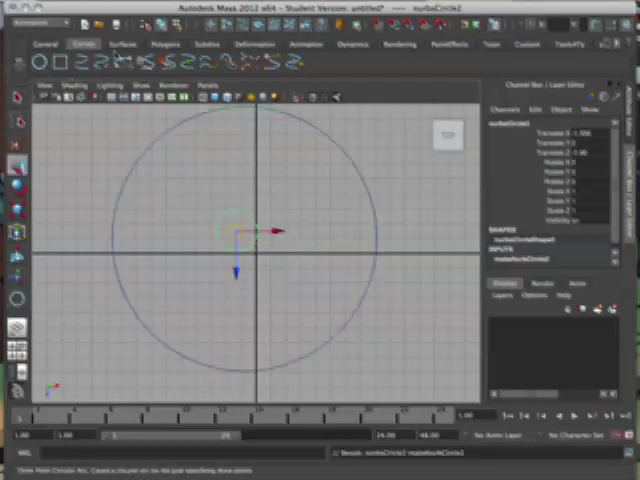
- Create a polygon sphere at the origin inside the NURBS guide circle and deselect it
click(164, 44)
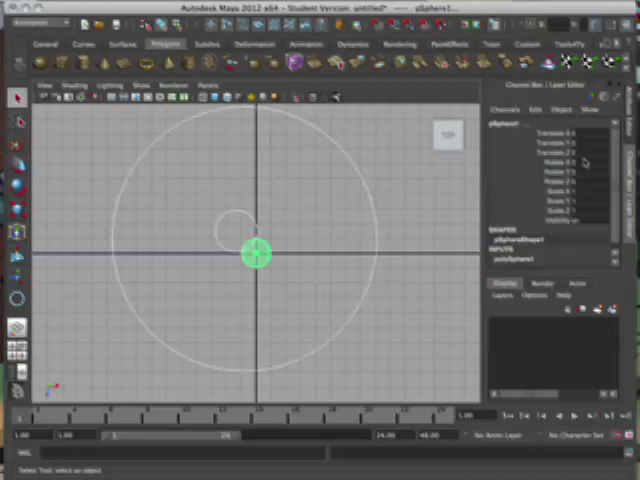
click(588, 132)
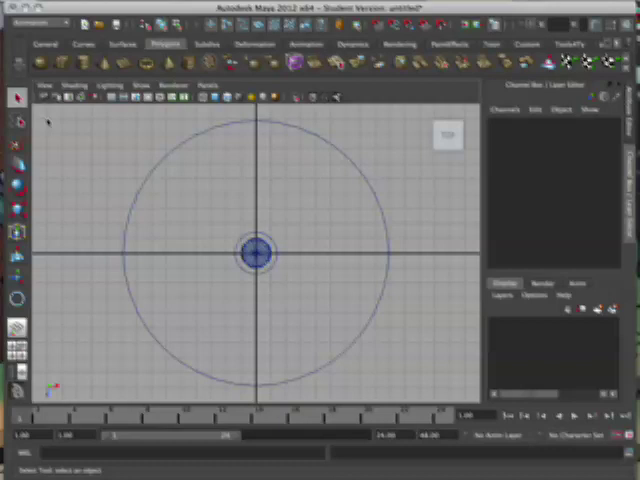
mouse_move(244, 196)
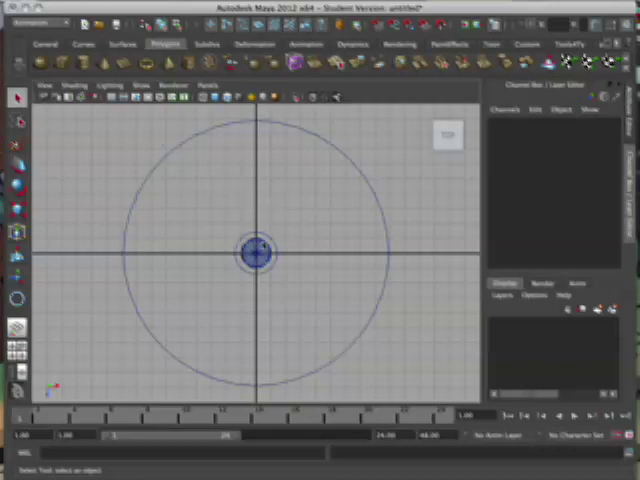
- Create a second NURBS circle as a control and parent the sphere under it with P
click(256, 256)
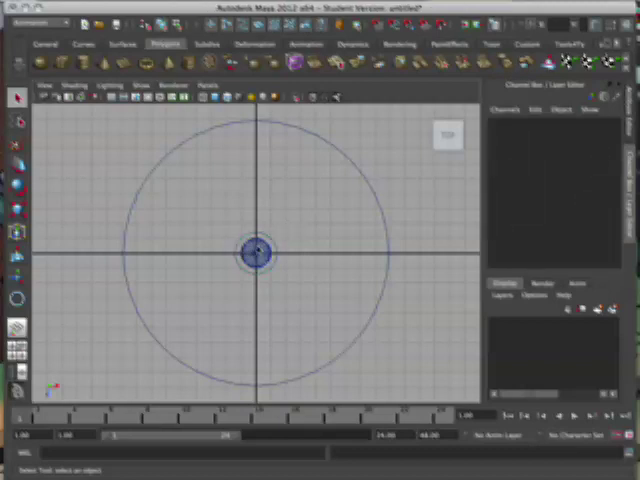
click(256, 254)
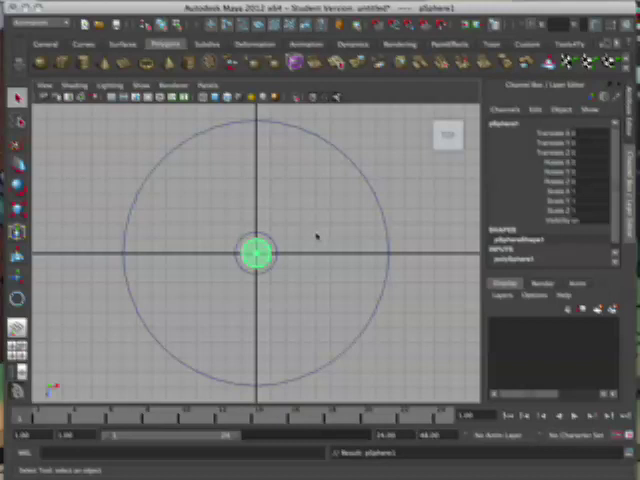
mouse_move(300, 238)
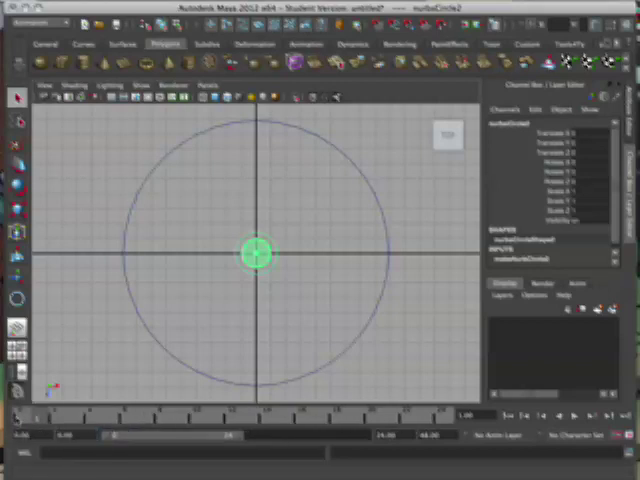
mouse_move(210, 302)
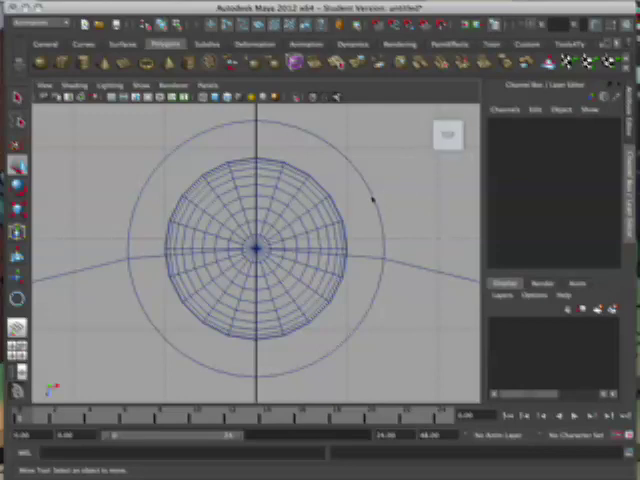
- Select nurbsCircle2, move it to the top of the guide circle and set the first key with S
click(256, 240)
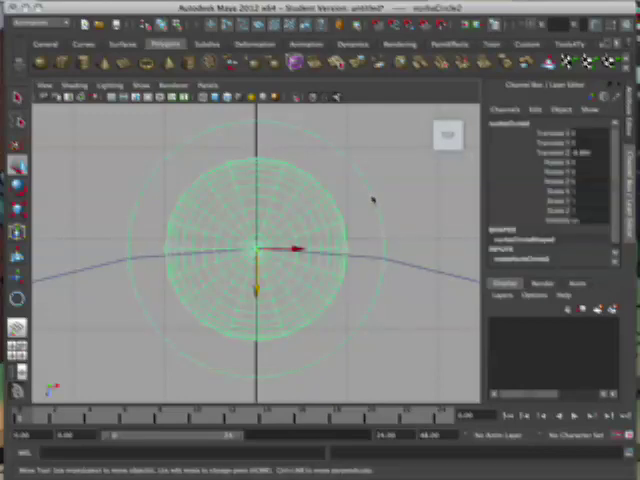
click(570, 160)
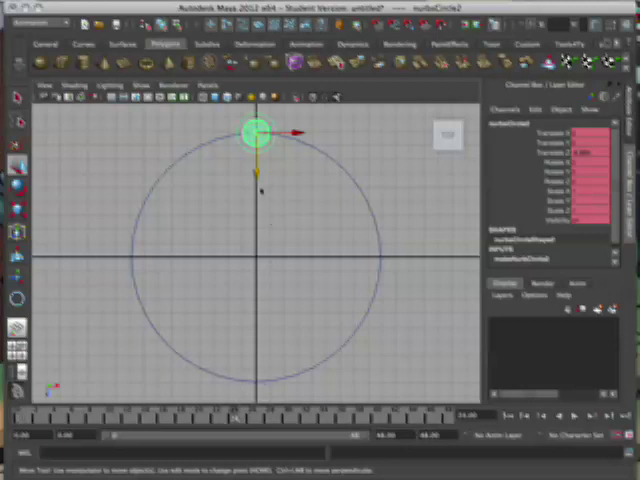
- Move nurbsCircle2 down onto the guide's bottom at a later frame and key it with S
drag(258, 132, 258, 344)
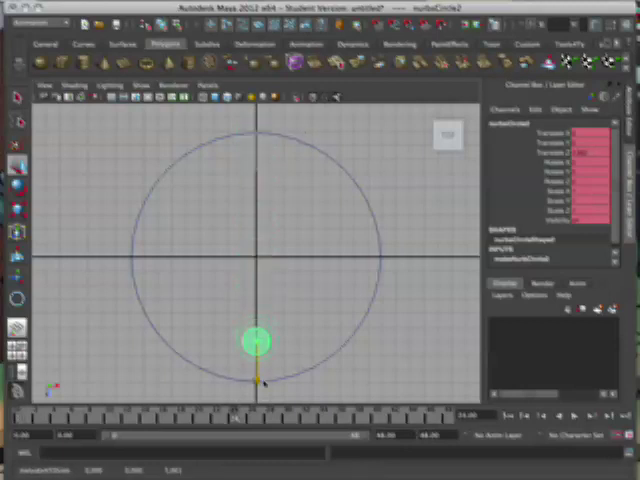
drag(256, 342, 256, 380)
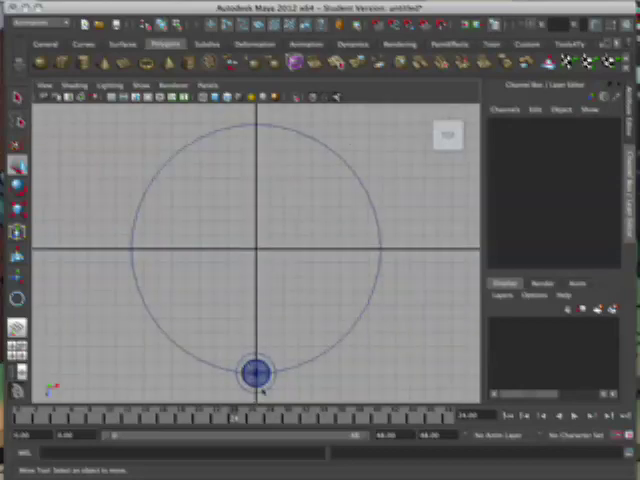
click(256, 374)
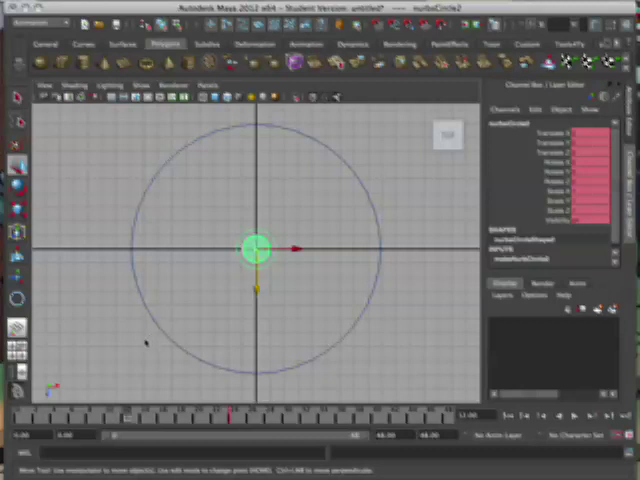
- Key nurbsCircle2 on the guide's left edge at a middle frame, then scrub between top, left and bottom poses
drag(256, 248, 190, 248)
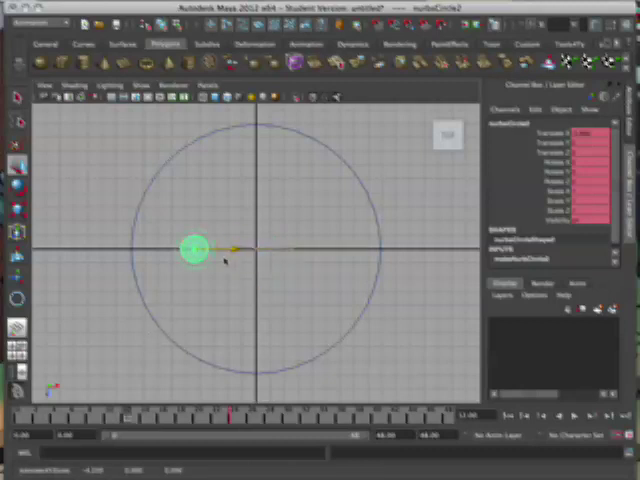
drag(192, 248, 130, 250)
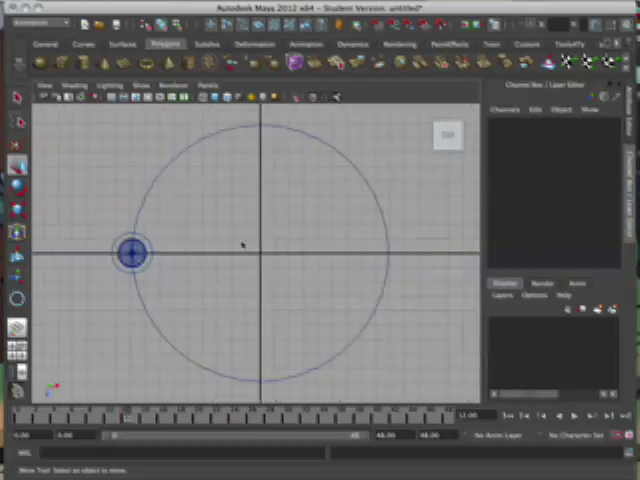
mouse_move(150, 244)
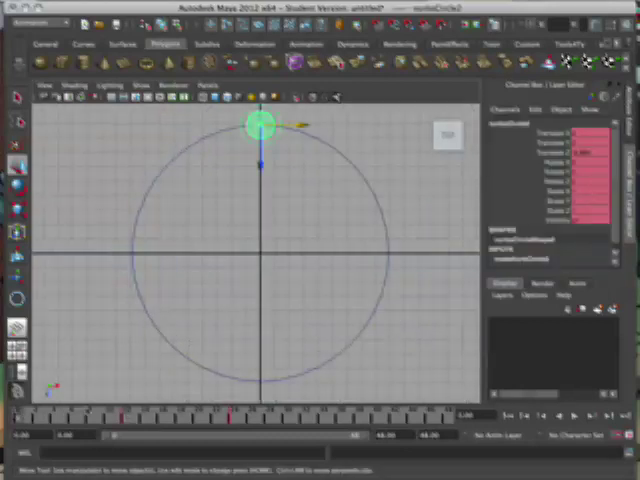
drag(258, 126, 130, 252)
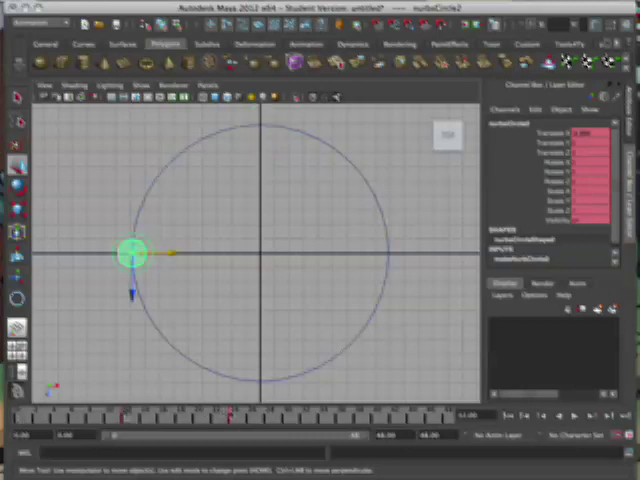
drag(130, 256, 258, 380)
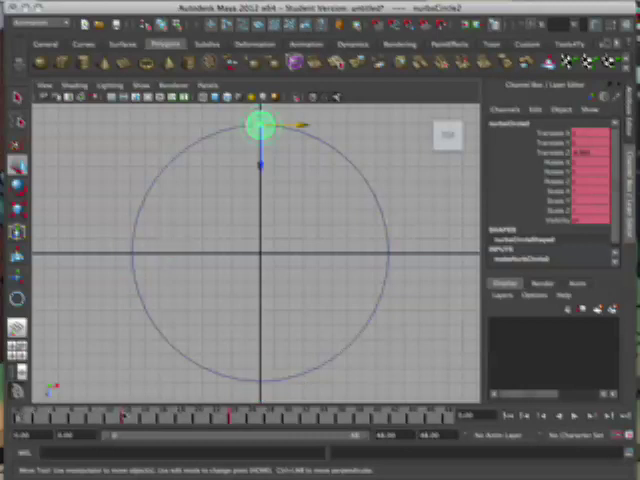
drag(264, 126, 132, 252)
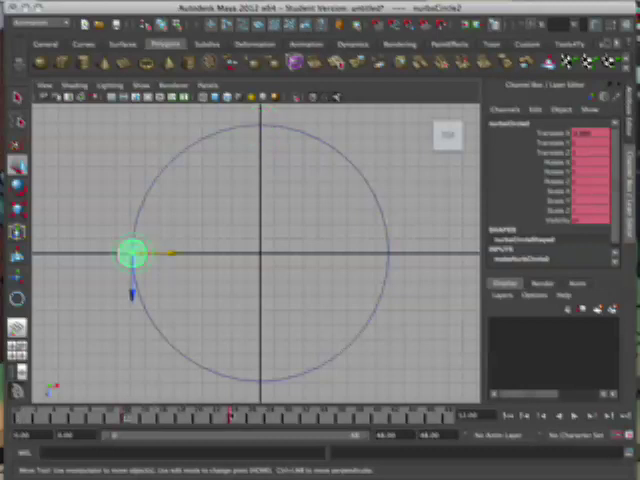
drag(132, 252, 260, 382)
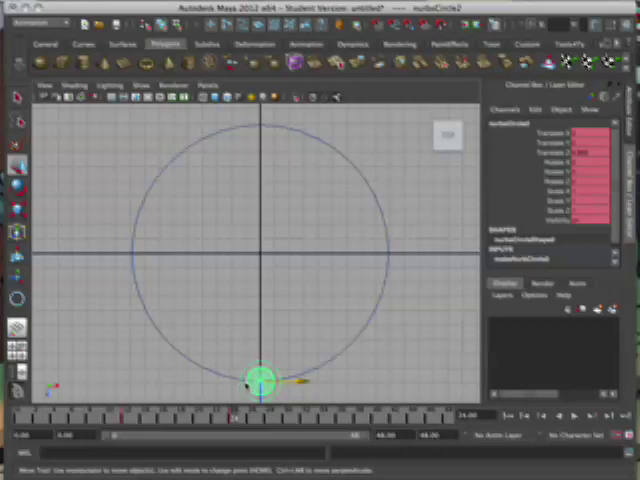
- Key nurbsCircle2 on the guide's right edge between the top and bottom poses, then scrub to check the loop
drag(260, 380, 260, 126)
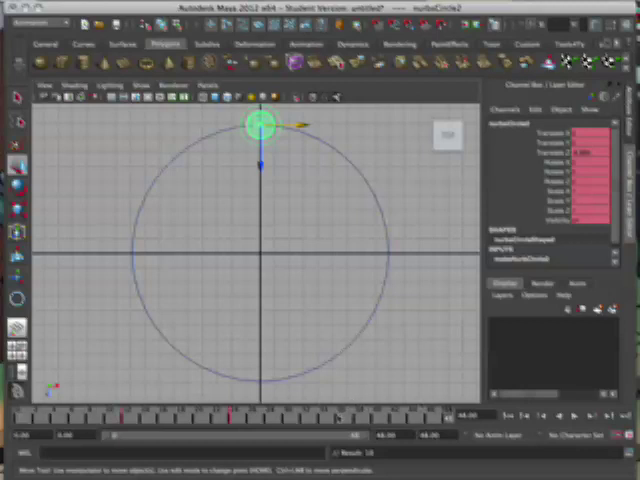
drag(260, 126, 260, 252)
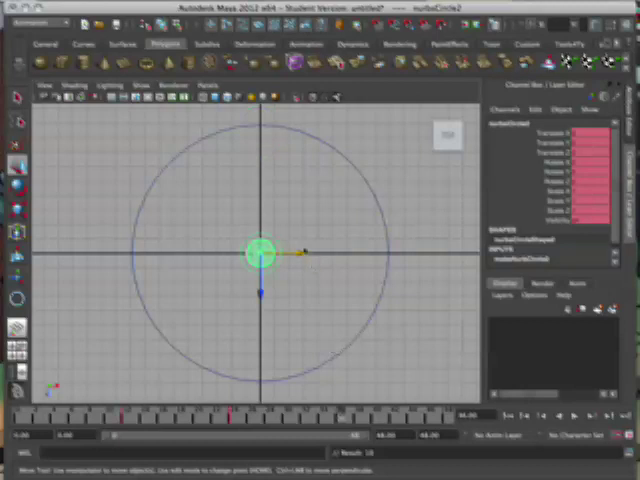
drag(258, 252, 368, 252)
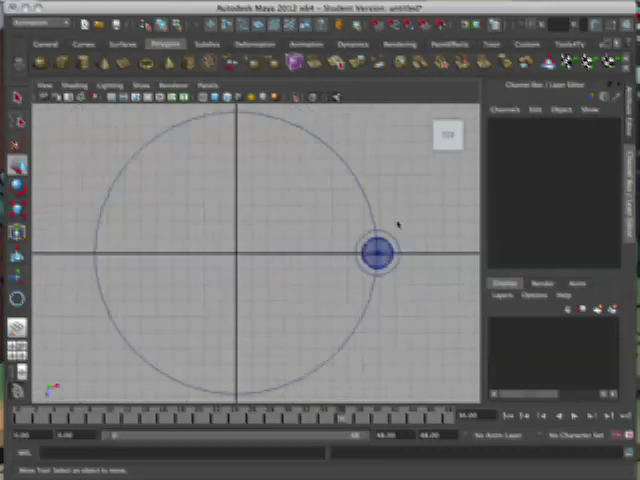
drag(376, 256, 230, 148)
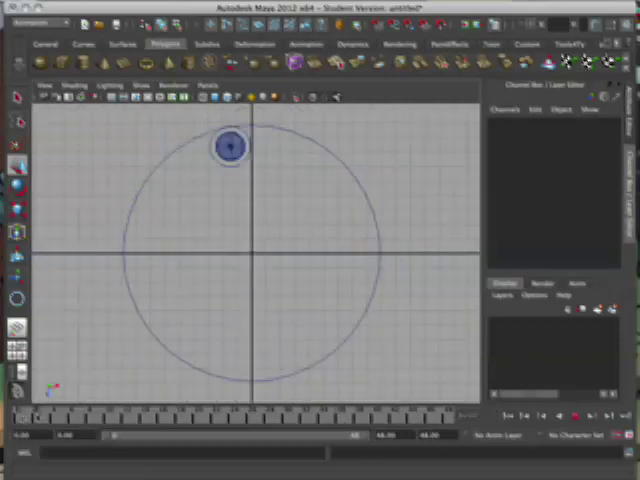
drag(230, 148, 304, 176)
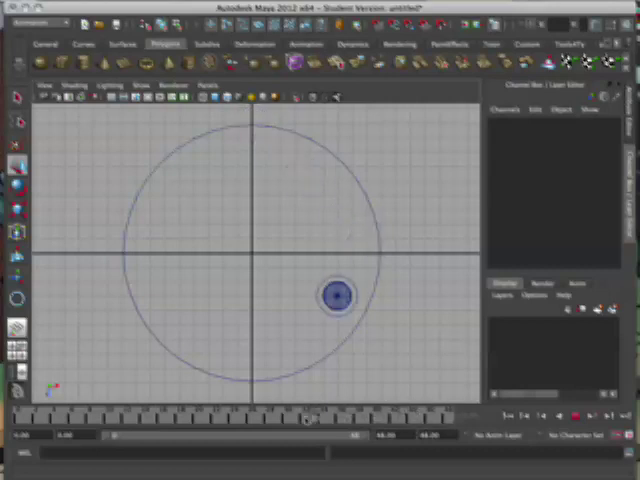
drag(336, 296, 252, 380)
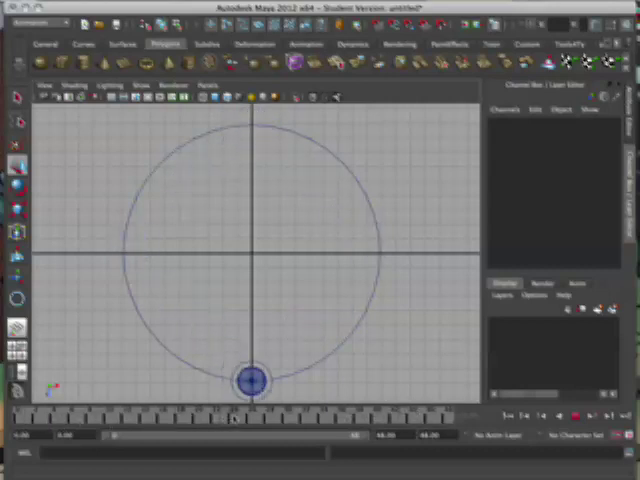
- Add in-between keys placing the ball control on the circle's top-left and top-right diagonals, previewing the motion
click(250, 380)
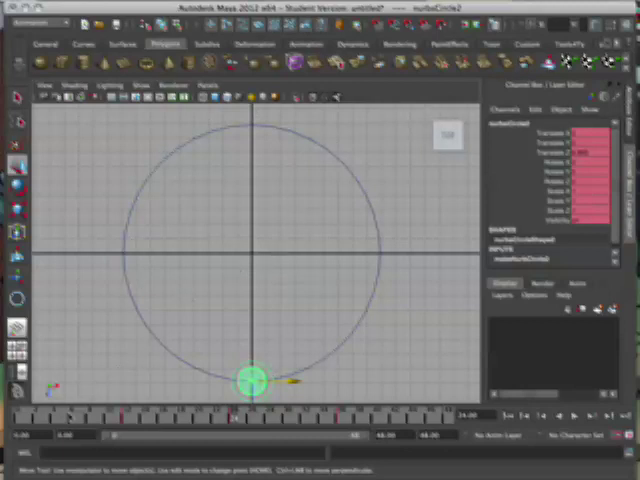
drag(250, 380, 190, 190)
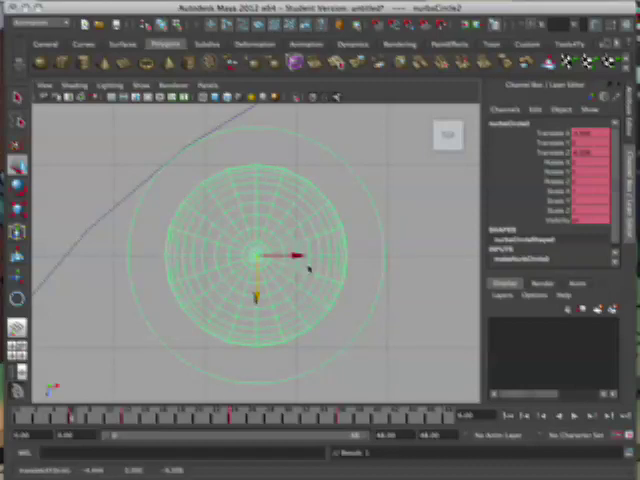
drag(256, 258, 100, 256)
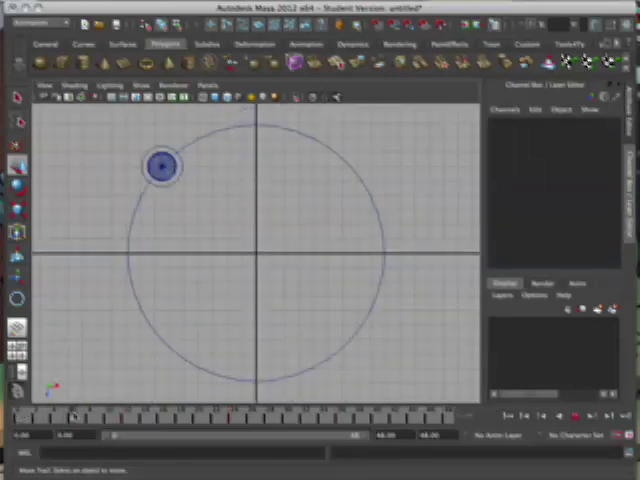
drag(162, 168, 178, 296)
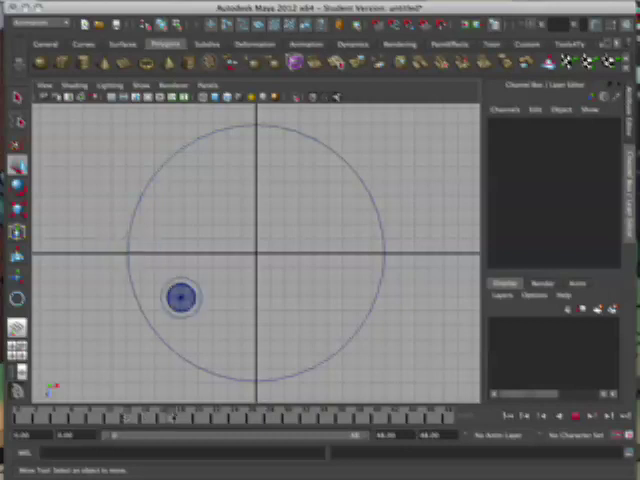
click(180, 298)
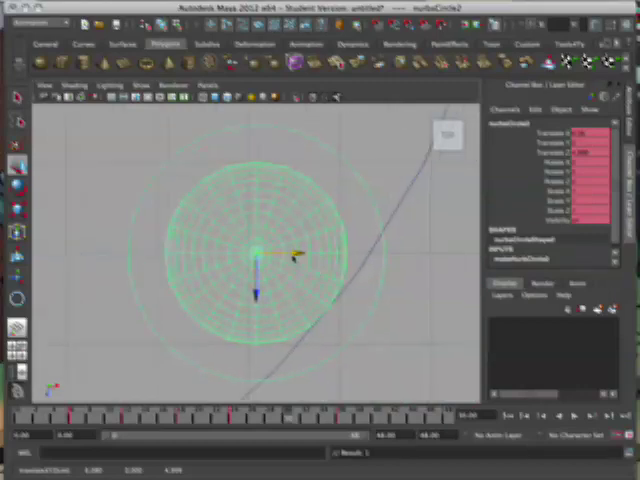
drag(260, 256, 370, 256)
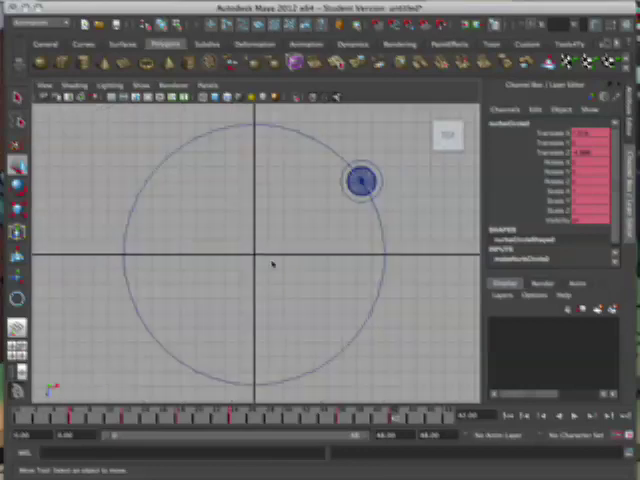
- Scrub through the keyed animation to find where the ball drifts off the circle
drag(362, 178, 162, 168)
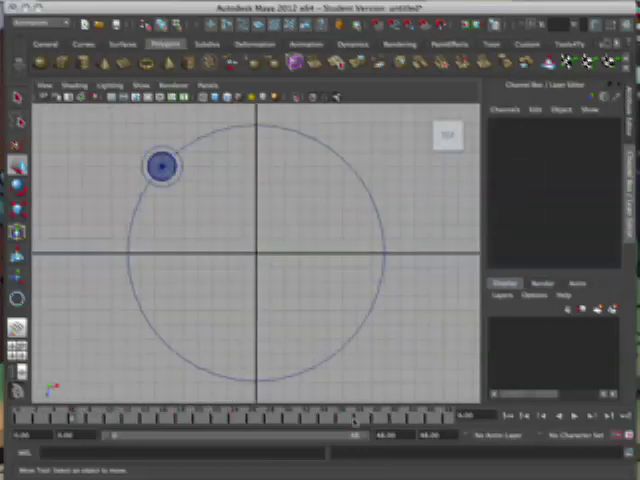
drag(160, 164, 384, 256)
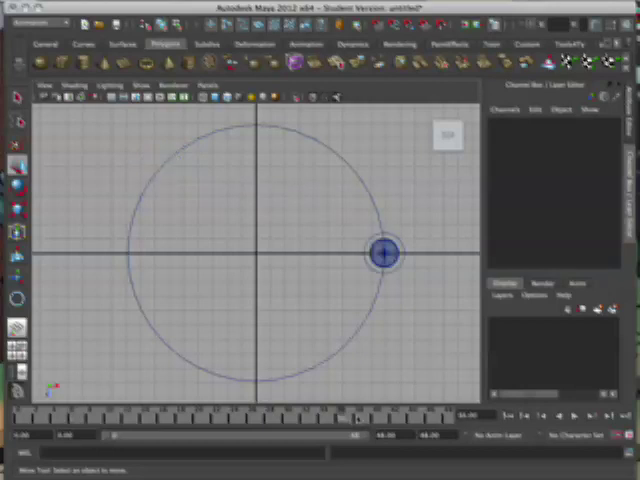
drag(384, 252, 360, 180)
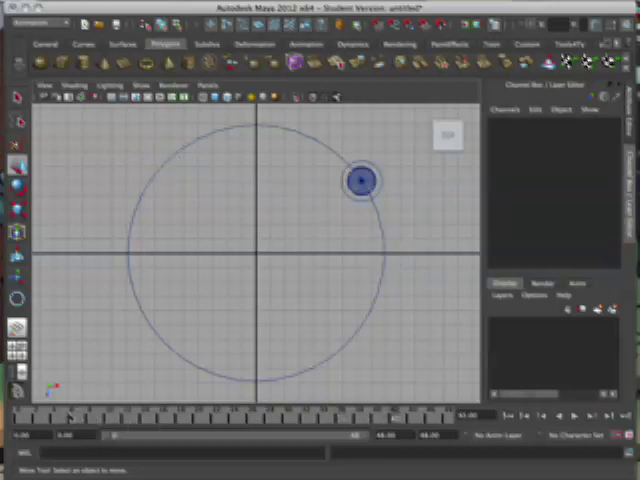
drag(360, 178, 162, 164)
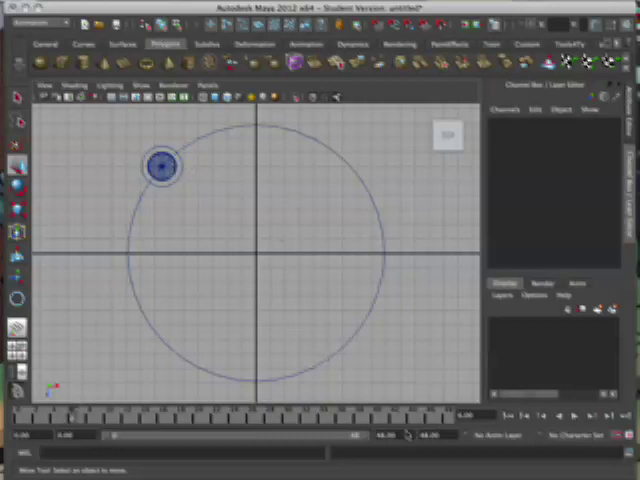
drag(162, 168, 360, 180)
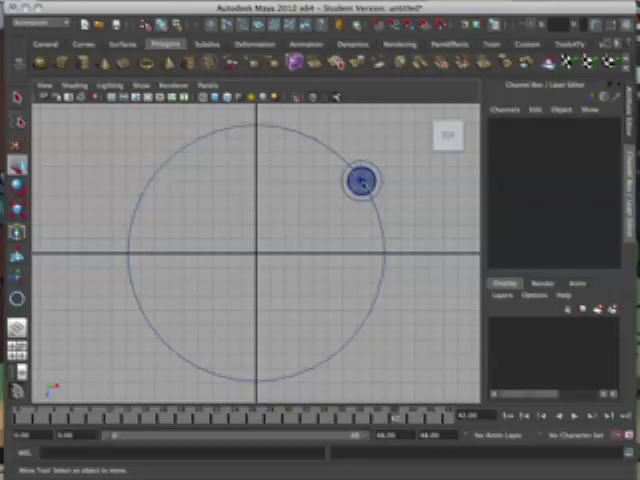
click(360, 184)
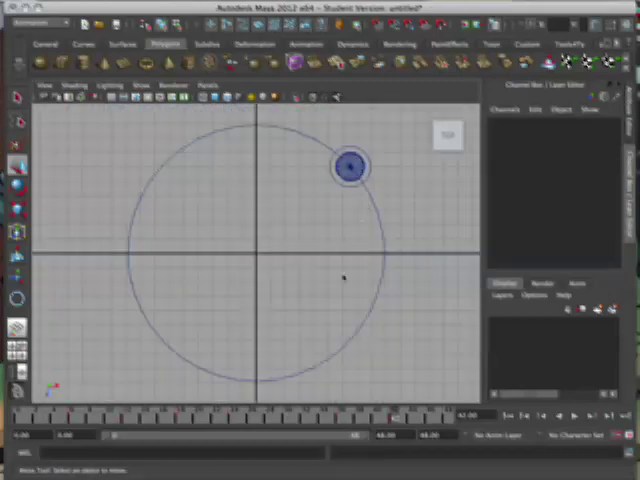
- Reposition the ball control onto the circle's lower-left, lower-right and bottom points at their keys
drag(348, 164, 148, 324)
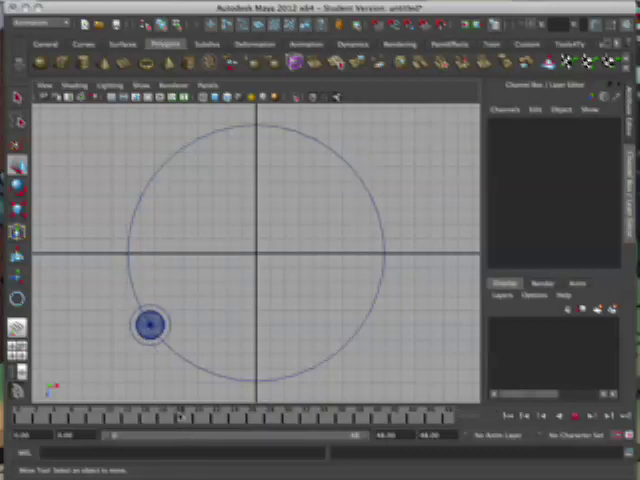
click(148, 324)
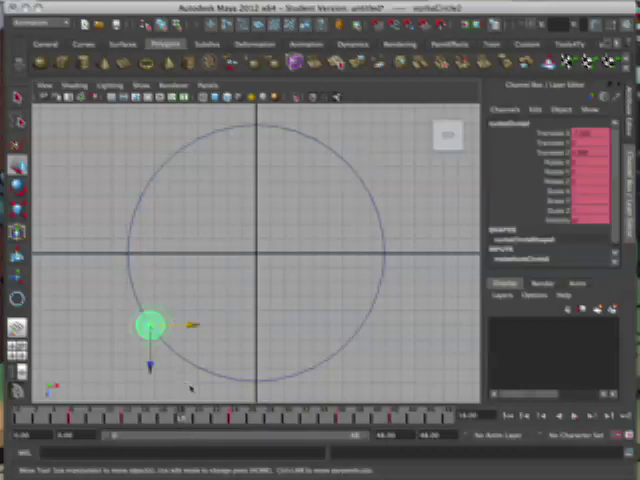
drag(150, 324, 360, 324)
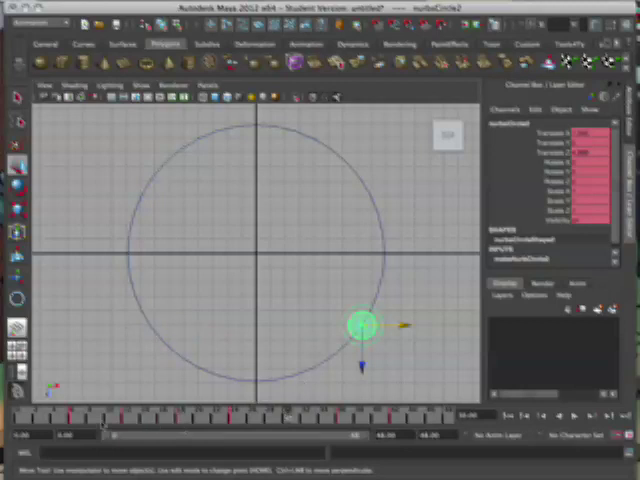
drag(360, 324, 222, 362)
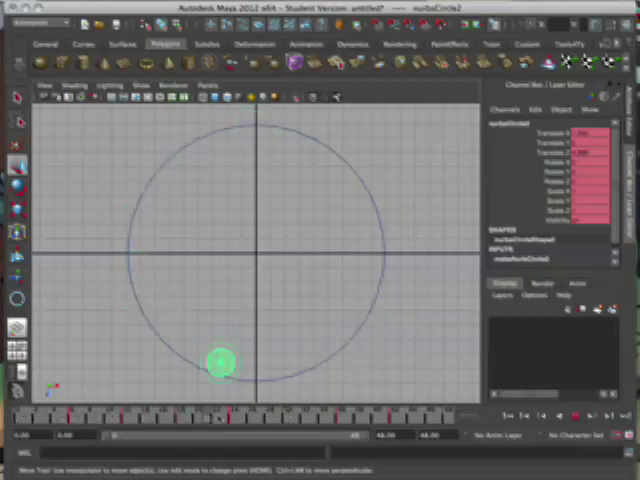
drag(220, 364, 256, 126)
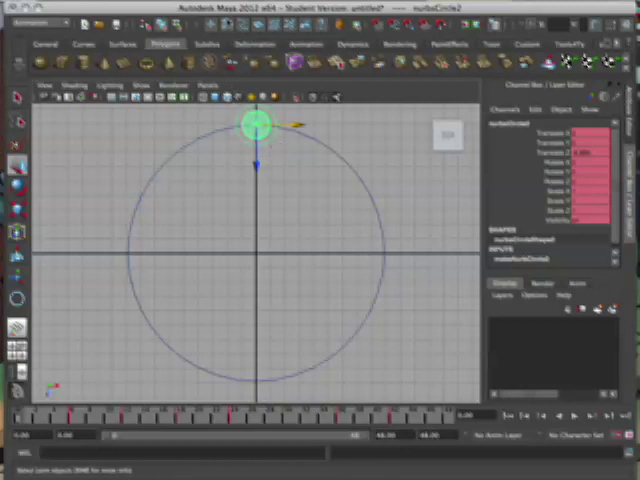
- Bring up the Graph Editor via Window > Animation Editors to show the control's animation curves
click(142, 84)
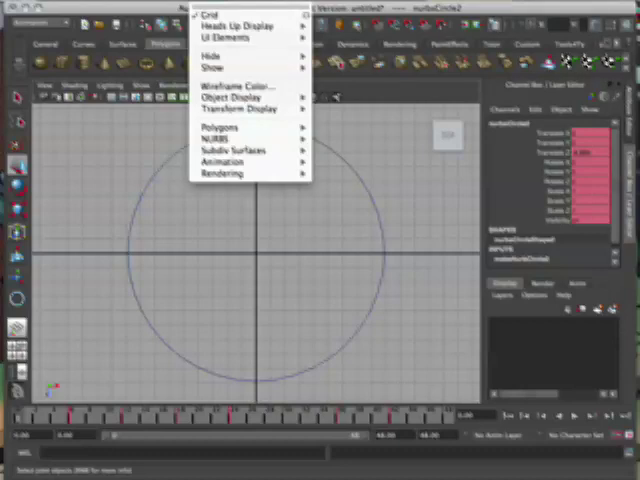
click(290, 38)
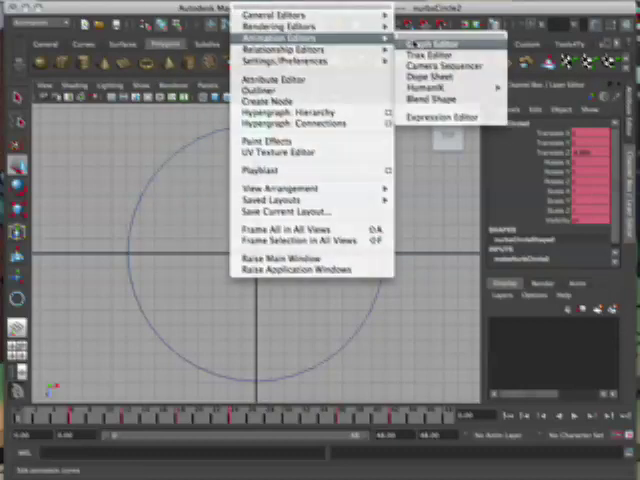
click(424, 40)
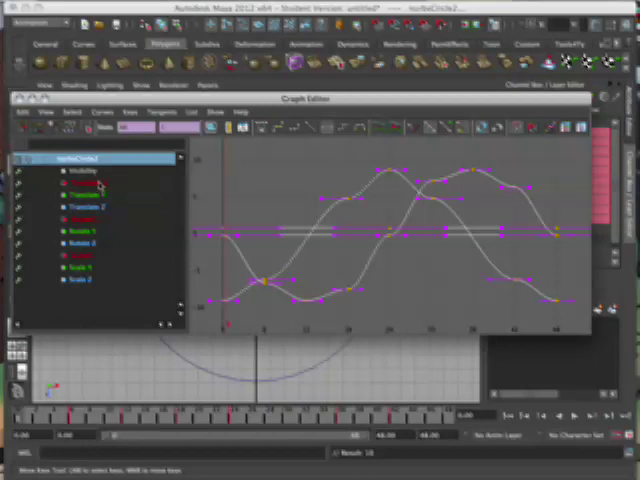
- View the Translate X and Translate Z curves individually, adjust their tangents and close the Graph Editor
click(84, 182)
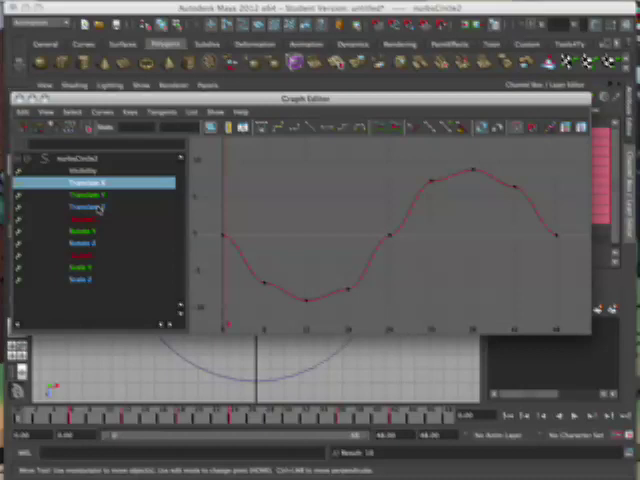
click(90, 208)
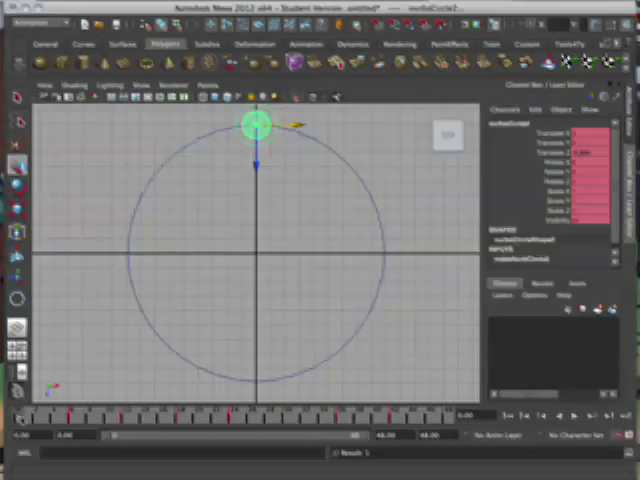
drag(256, 122, 378, 300)
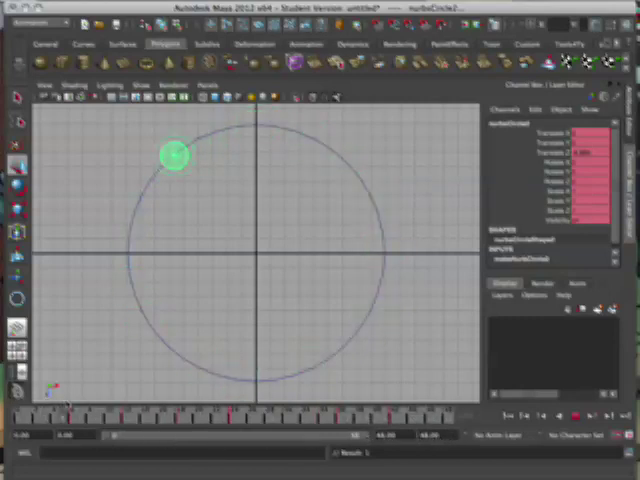
drag(176, 156, 130, 216)
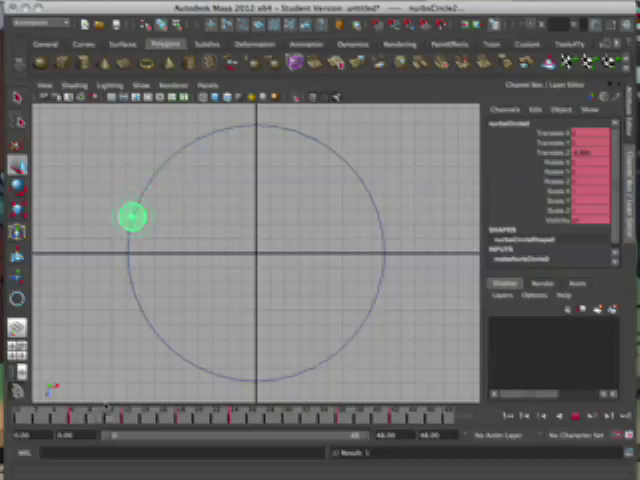
drag(132, 216, 128, 272)
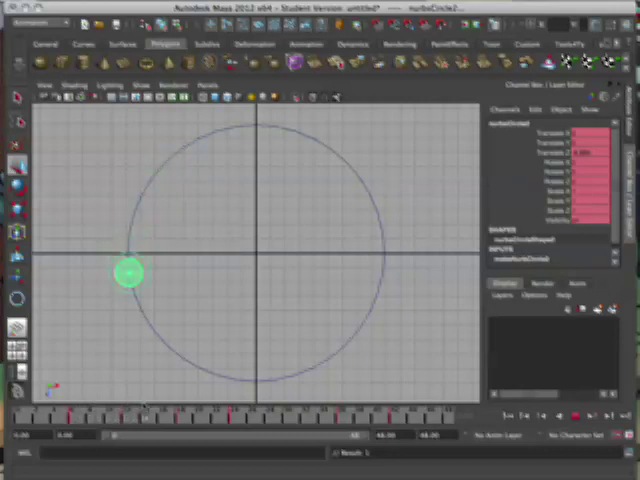
drag(128, 272, 216, 372)
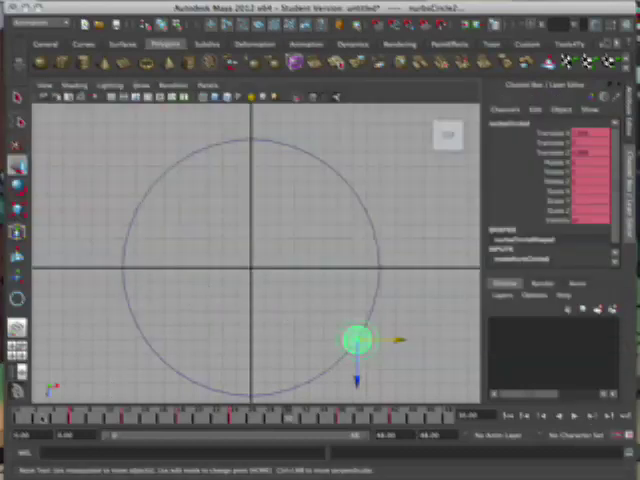
drag(356, 340, 228, 390)
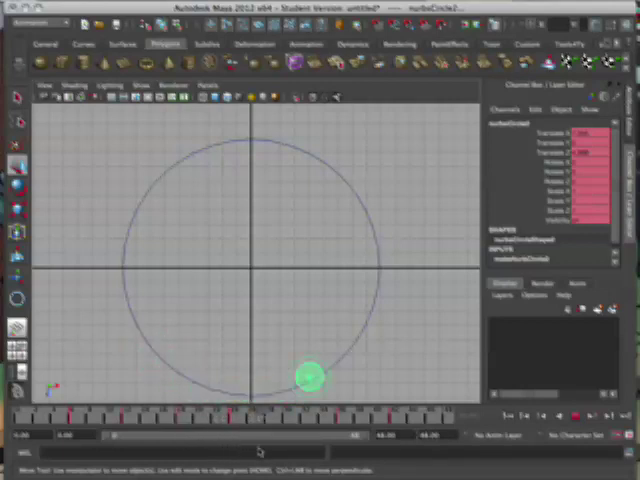
drag(308, 376, 320, 160)
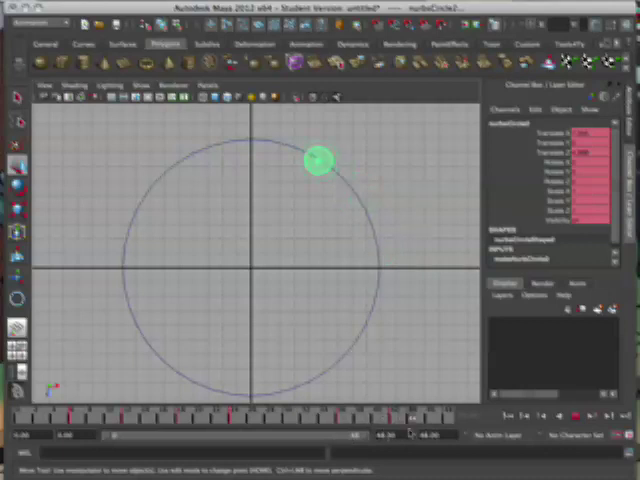
drag(320, 160, 250, 140)
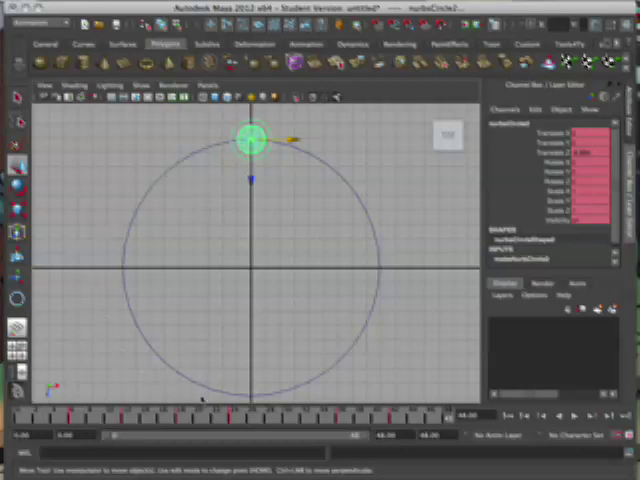
mouse_move(300, 168)
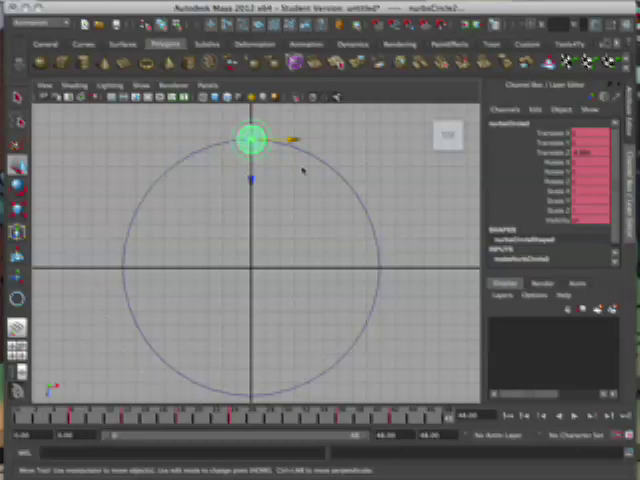